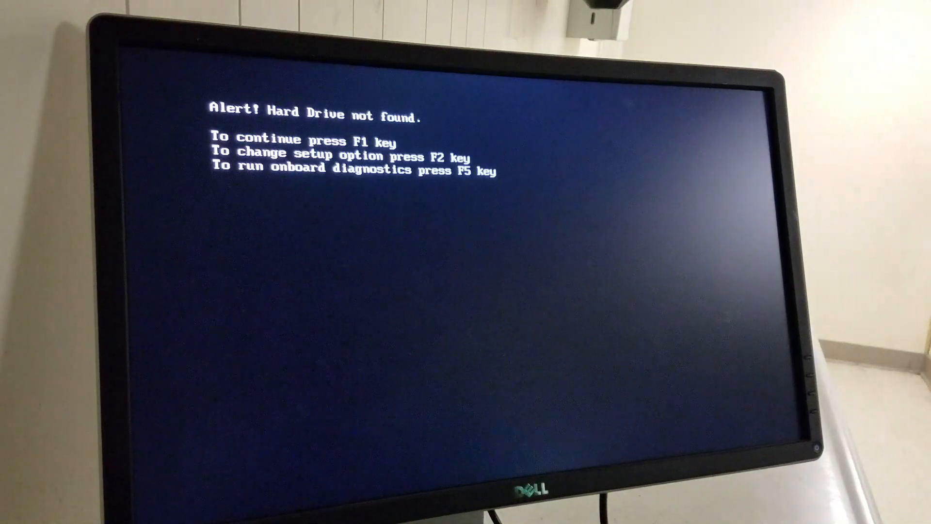
Enter BIOS Setup from the drive alert and view System Information down to Device Information.
{"action": "key", "text": "f2"}
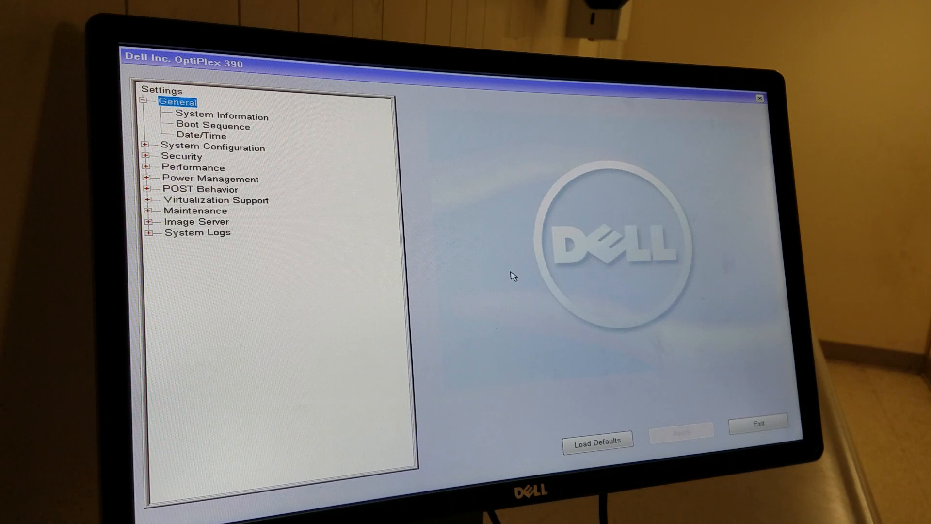
{"action": "left_click", "coordinate": [223, 117]}
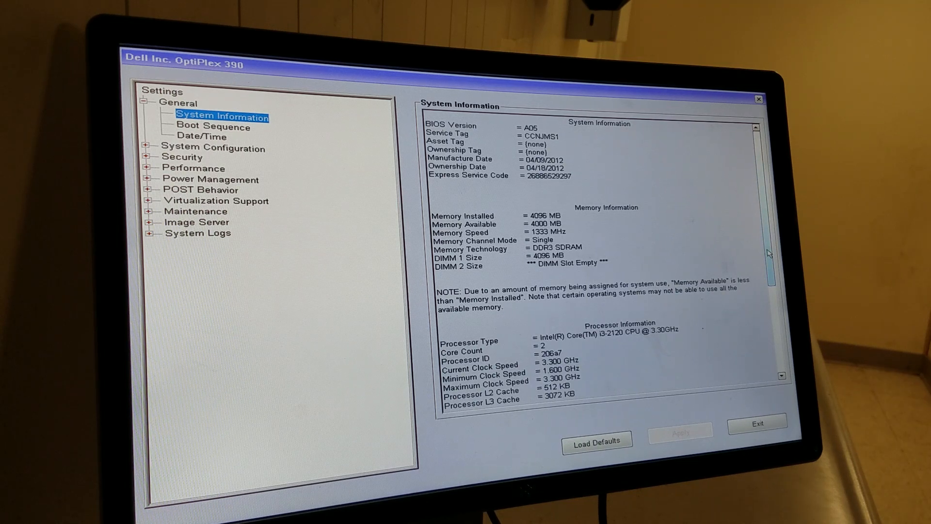
{"action": "scroll", "scroll_direction": "down", "scroll_amount": 3}
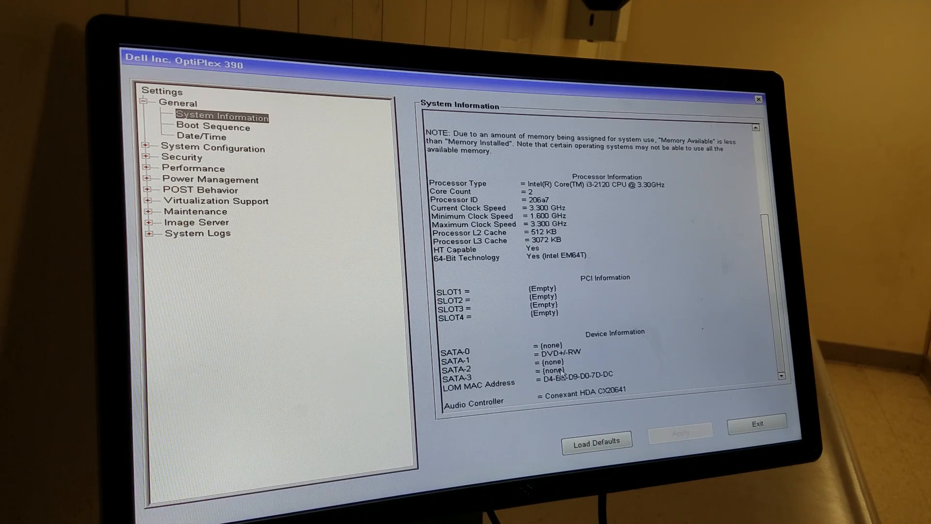
{"action": "mouse_move", "coordinate": [650, 383]}
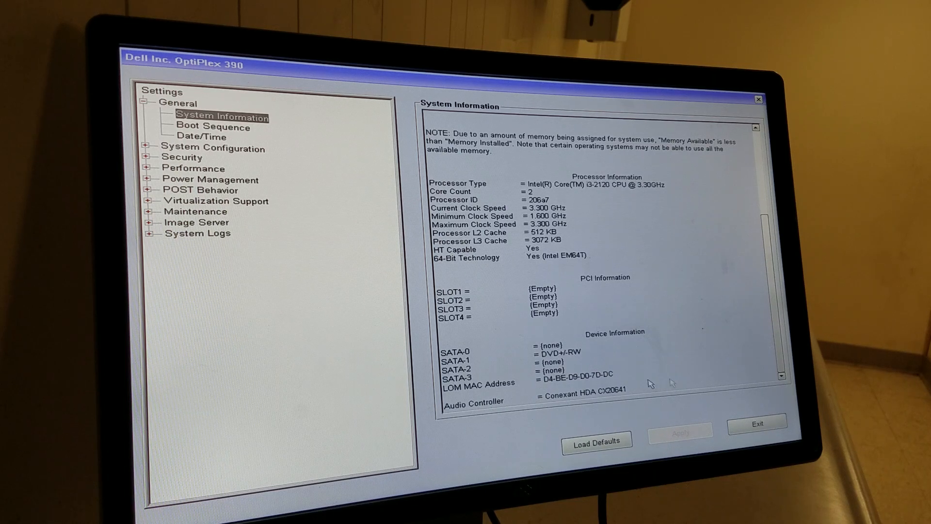
{"action": "mouse_move", "coordinate": [613, 288]}
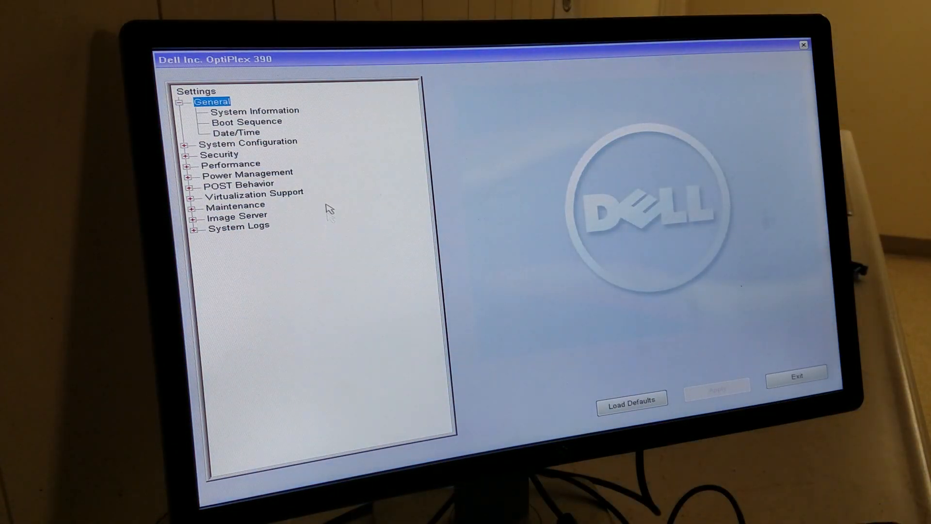
Recheck Device Information for the 250 GB HDD on SATA-0, then exit setup to reboot.
{"action": "left_click", "coordinate": [254, 111]}
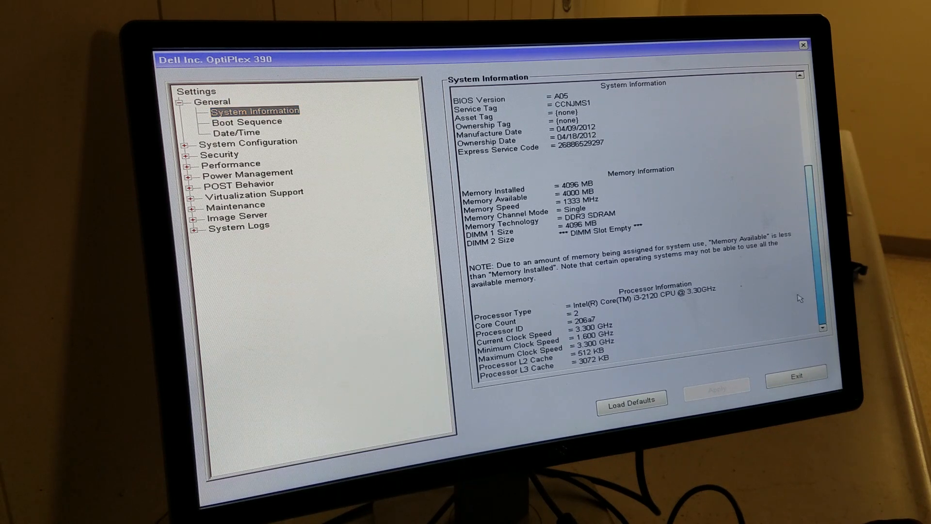
{"action": "scroll", "scroll_direction": "down", "scroll_amount": 3}
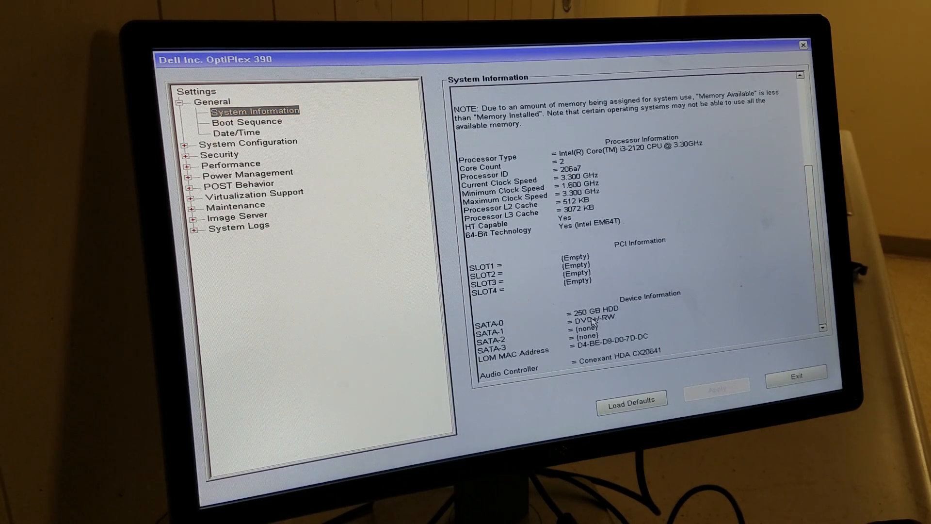
{"action": "mouse_move", "coordinate": [601, 319]}
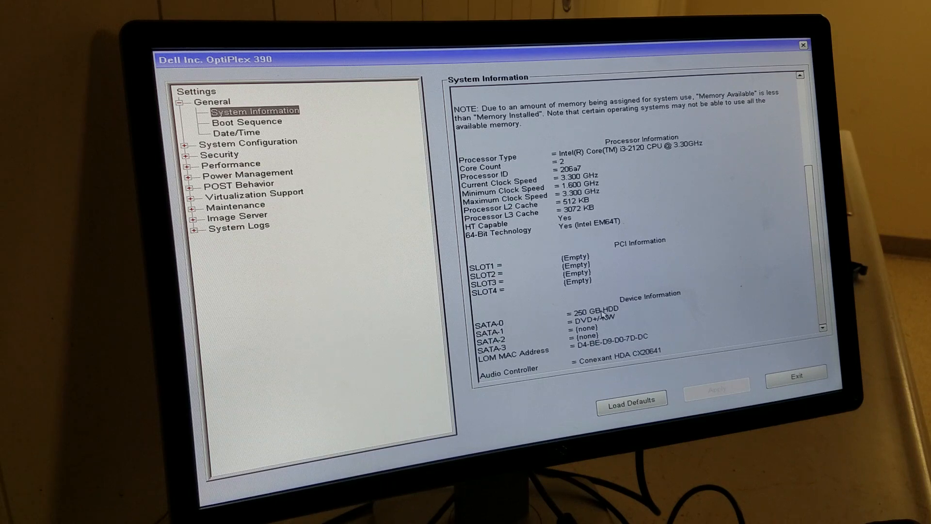
{"action": "mouse_move", "coordinate": [788, 333]}
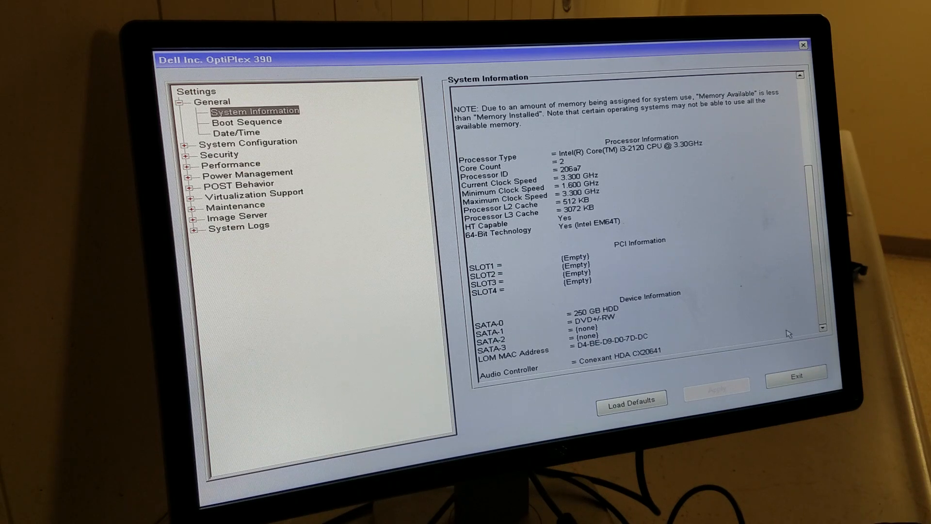
{"action": "mouse_move", "coordinate": [796, 378]}
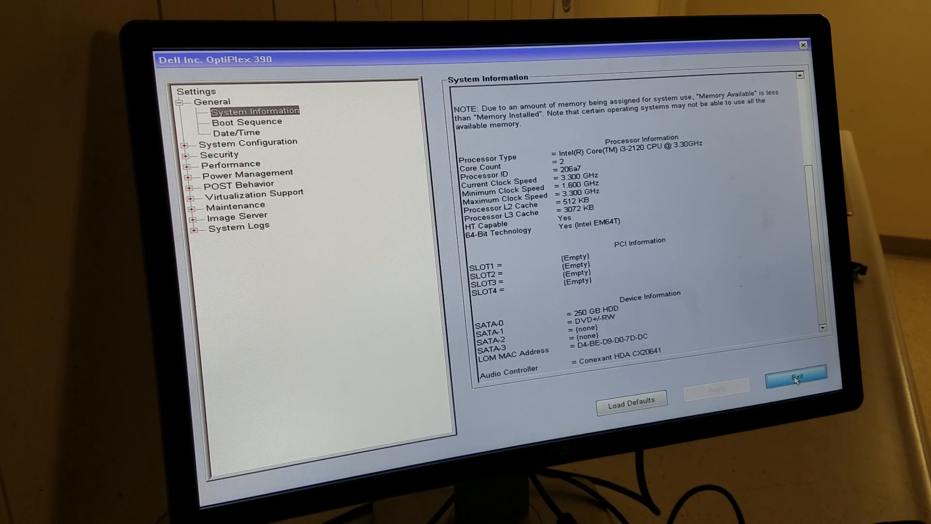
{"action": "left_click", "coordinate": [795, 377]}
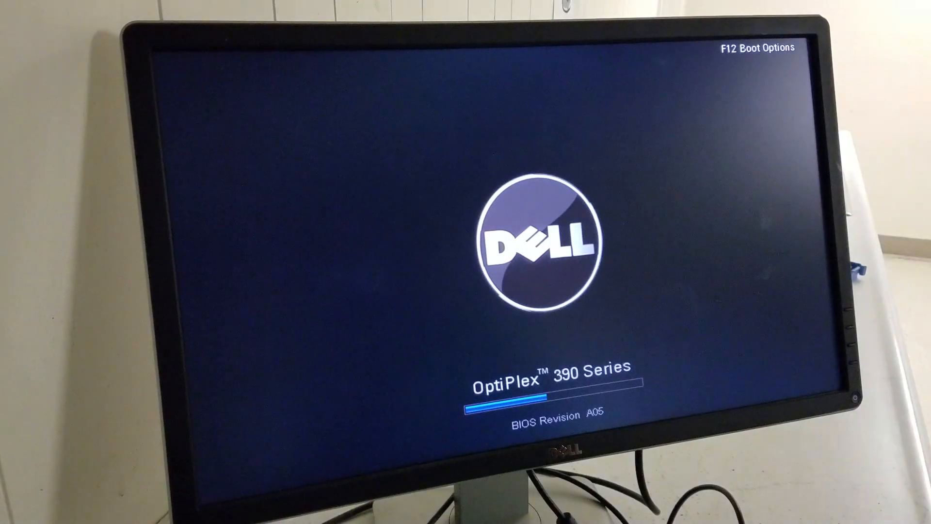
Bring up the one-time boot menu with F12 and boot from the USB storage device.
{"action": "key", "text": "f12"}
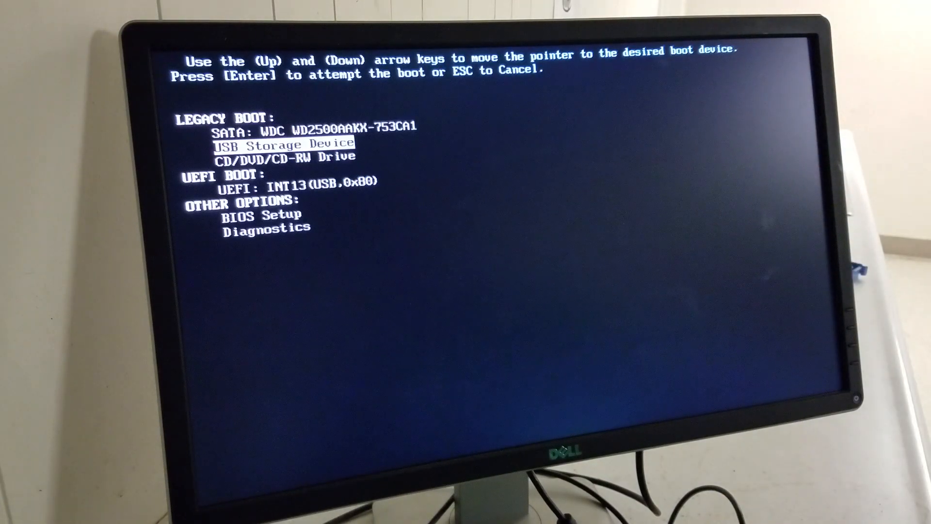
{"action": "key", "text": "Return"}
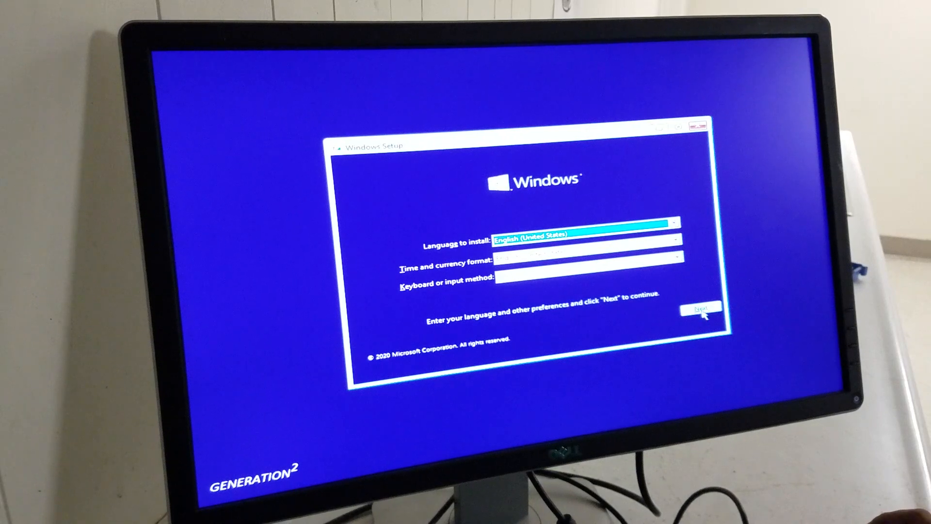
Keep English, pick Windows 10 Pro DLA, accept the license, and choose Custom install.
{"action": "left_click", "coordinate": [700, 309]}
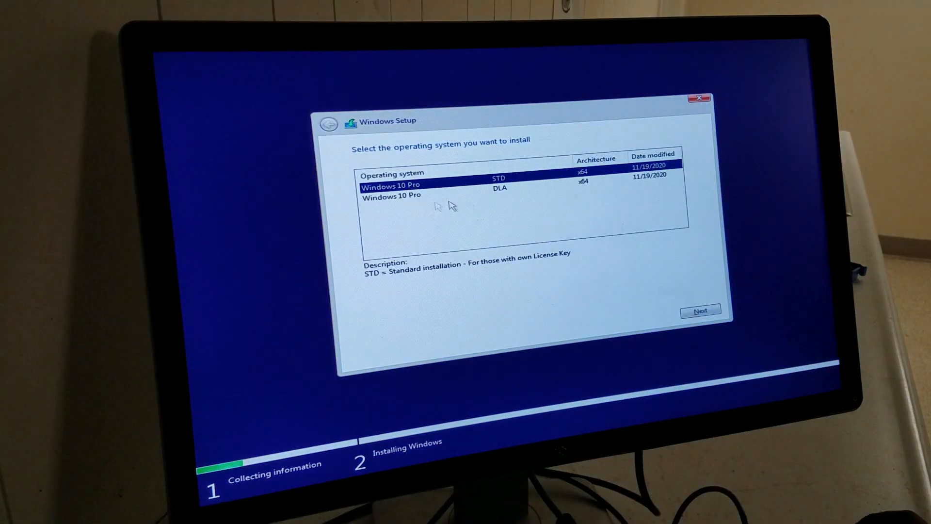
{"action": "left_click", "coordinate": [416, 194]}
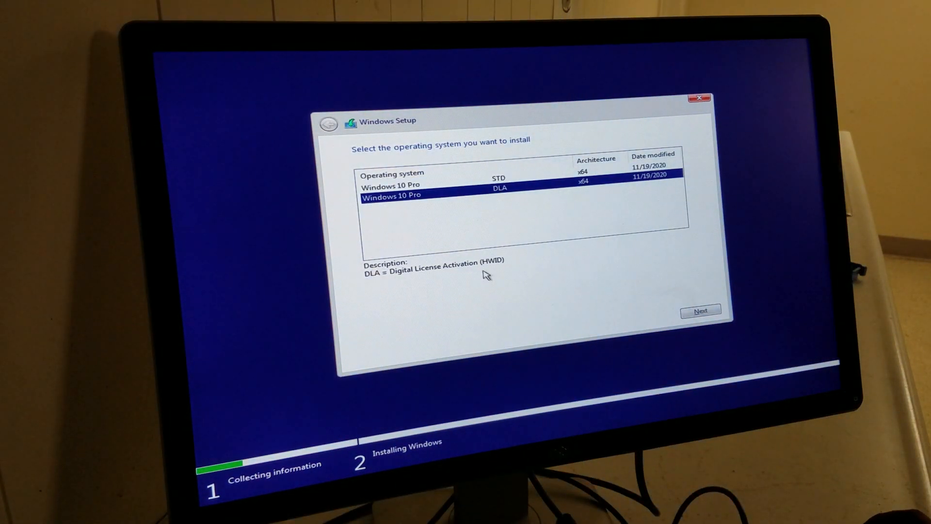
{"action": "mouse_move", "coordinate": [704, 314]}
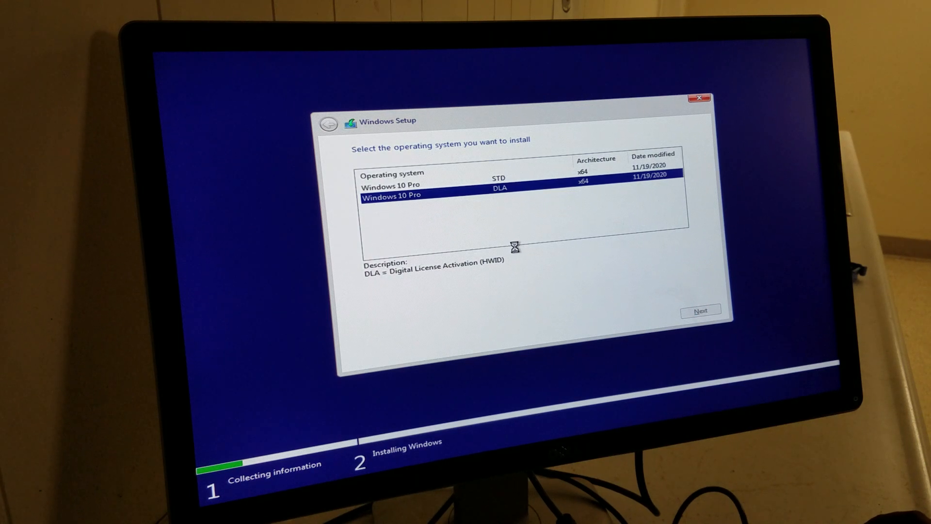
{"action": "left_click", "coordinate": [701, 310]}
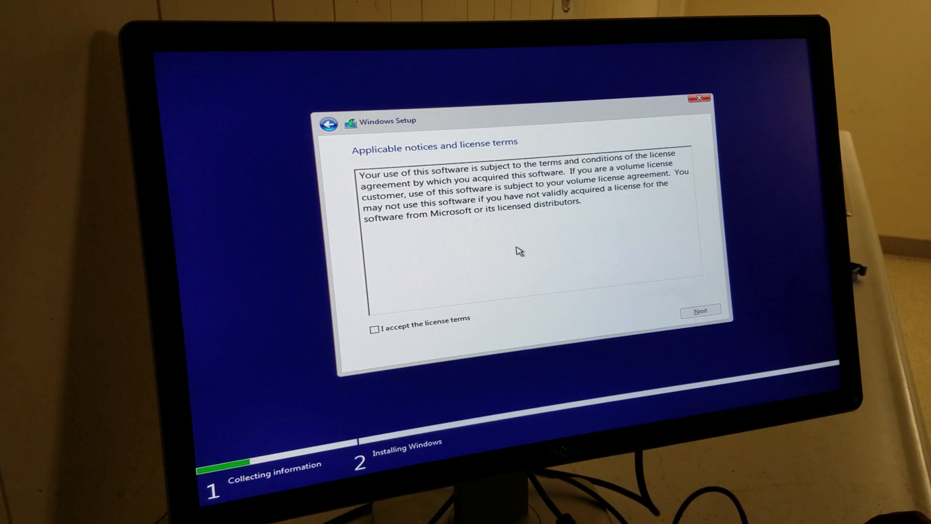
{"action": "left_click", "coordinate": [374, 330]}
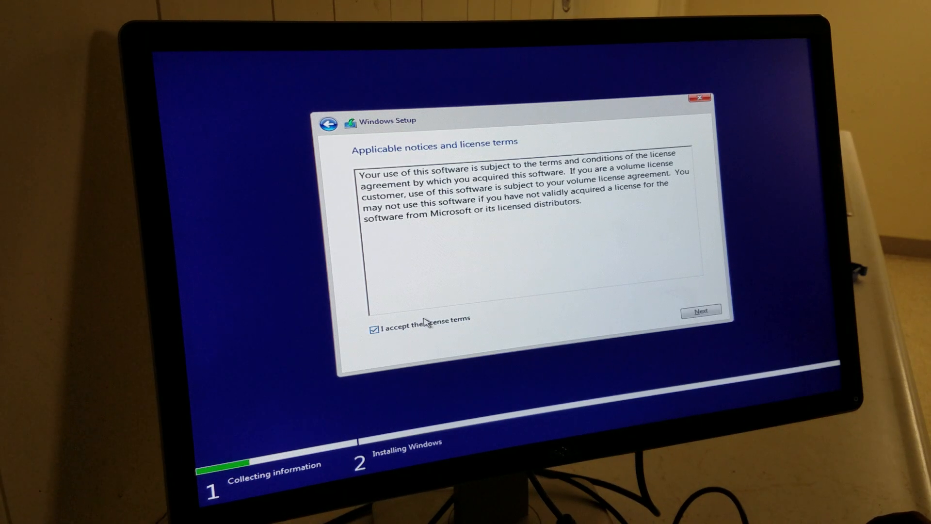
{"action": "left_click", "coordinate": [700, 310]}
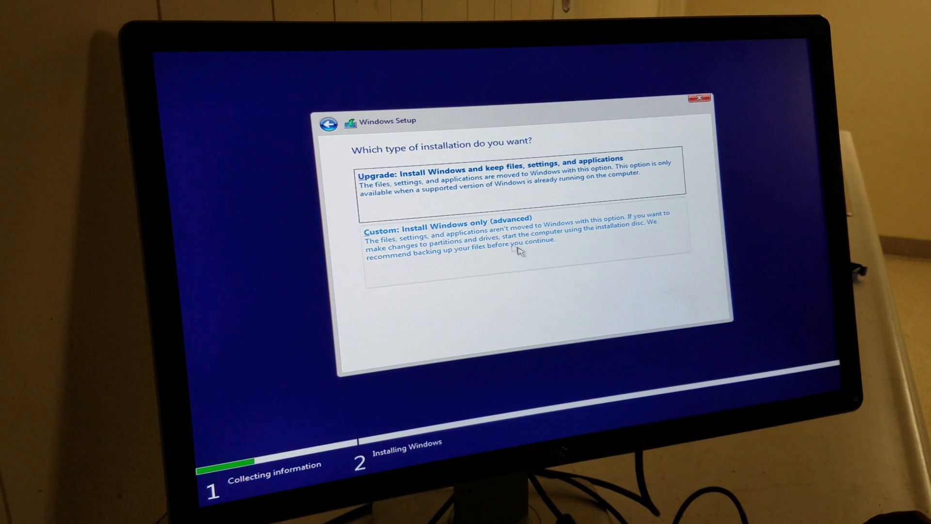
{"action": "mouse_move", "coordinate": [496, 239]}
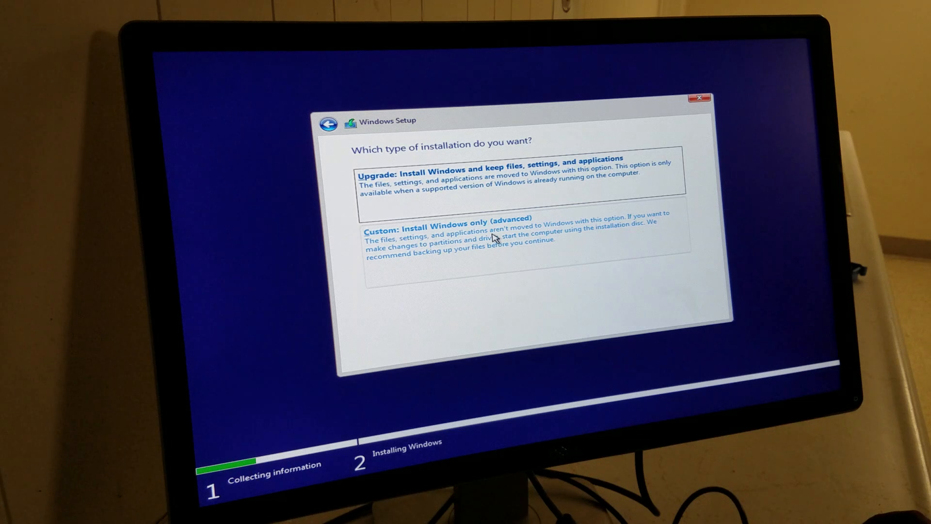
{"action": "left_click", "coordinate": [443, 225]}
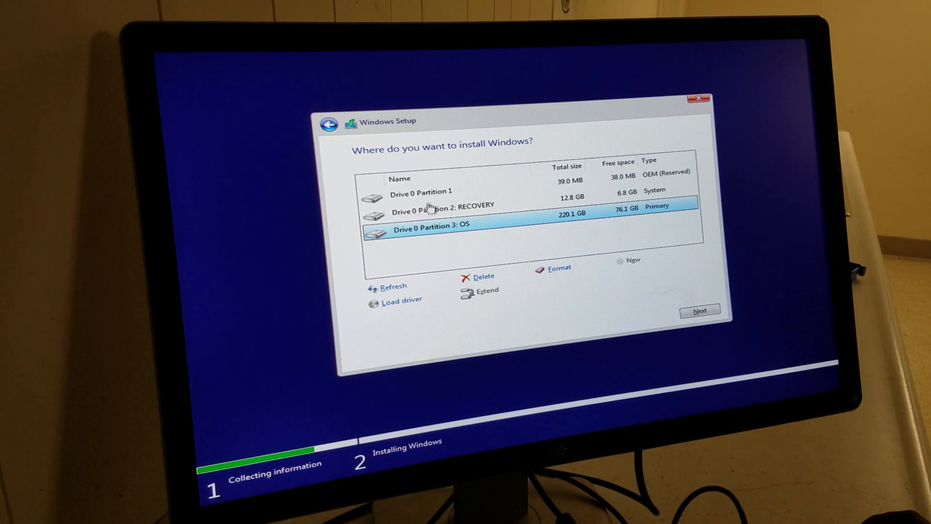
Delete every drive partition, including RECOVERY, leaving 232.9 GB unallocated.
{"action": "left_click", "coordinate": [482, 277]}
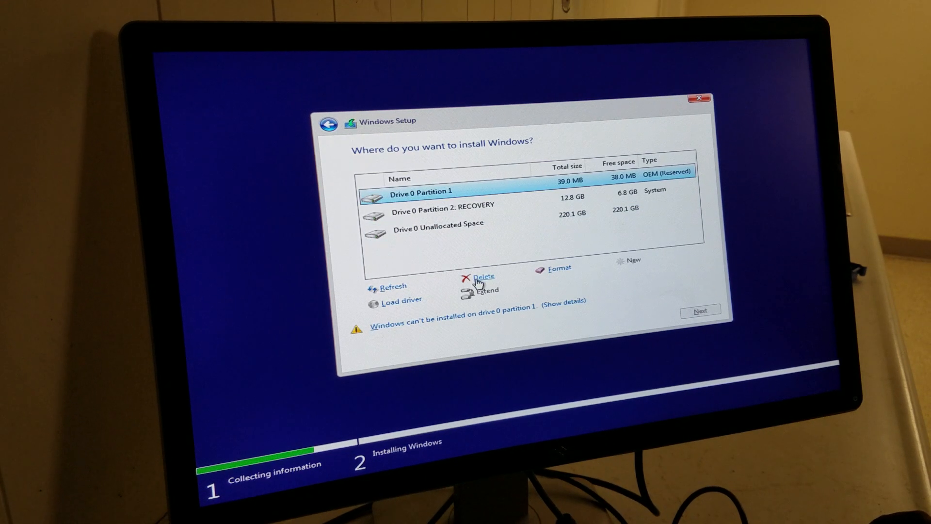
{"action": "left_click", "coordinate": [483, 277]}
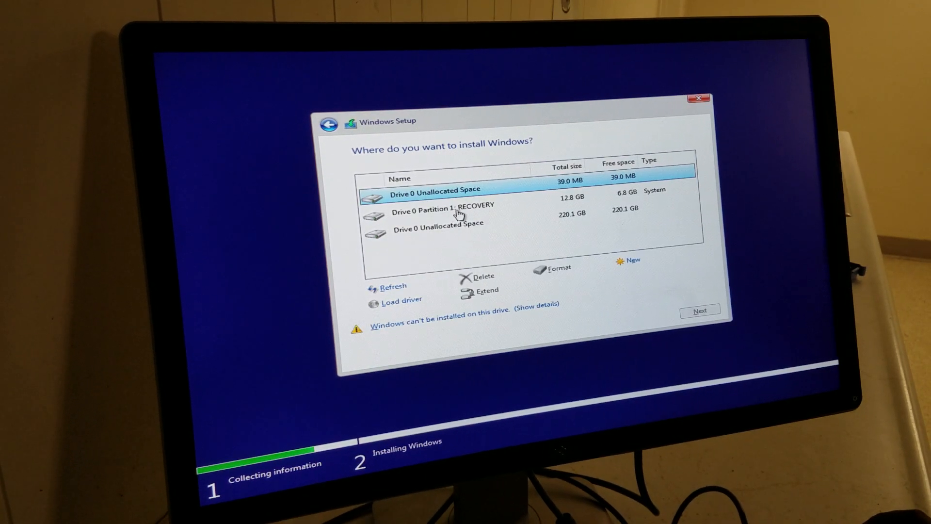
{"action": "left_click", "coordinate": [485, 276]}
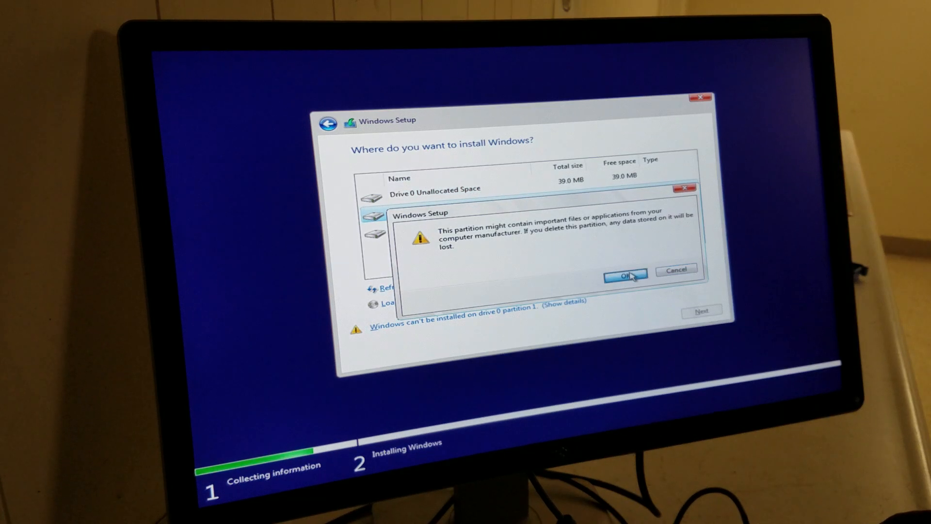
{"action": "left_click", "coordinate": [624, 274]}
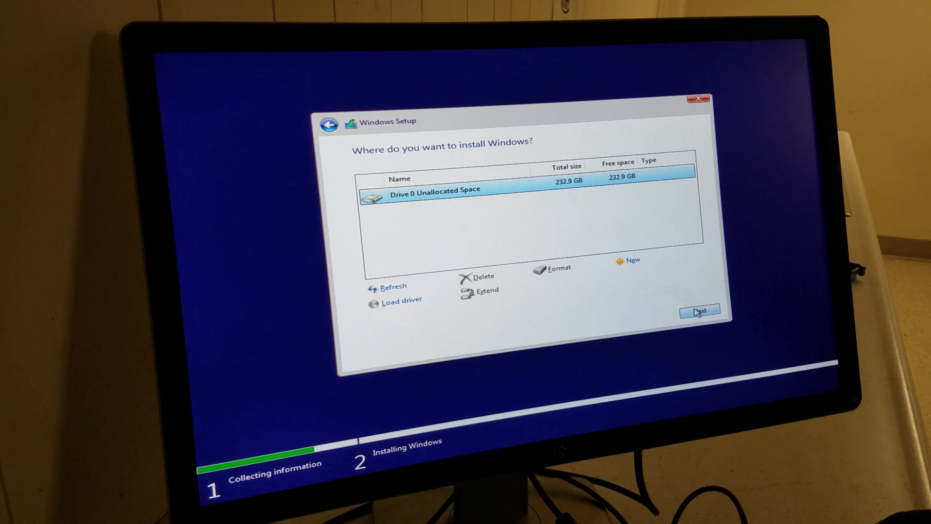
Install Windows onto Drive 0's unallocated space and wait for the region screen.
{"action": "left_click", "coordinate": [699, 310]}
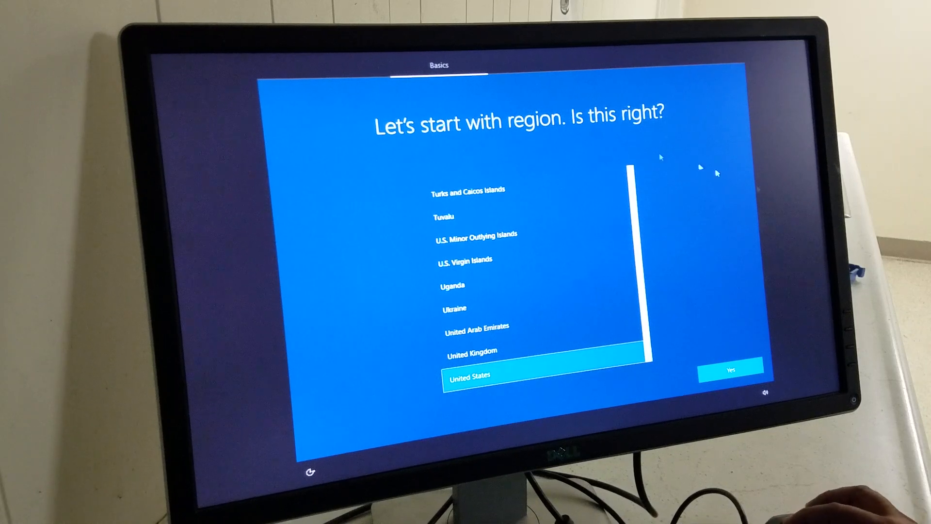
{"action": "mouse_move", "coordinate": [673, 347]}
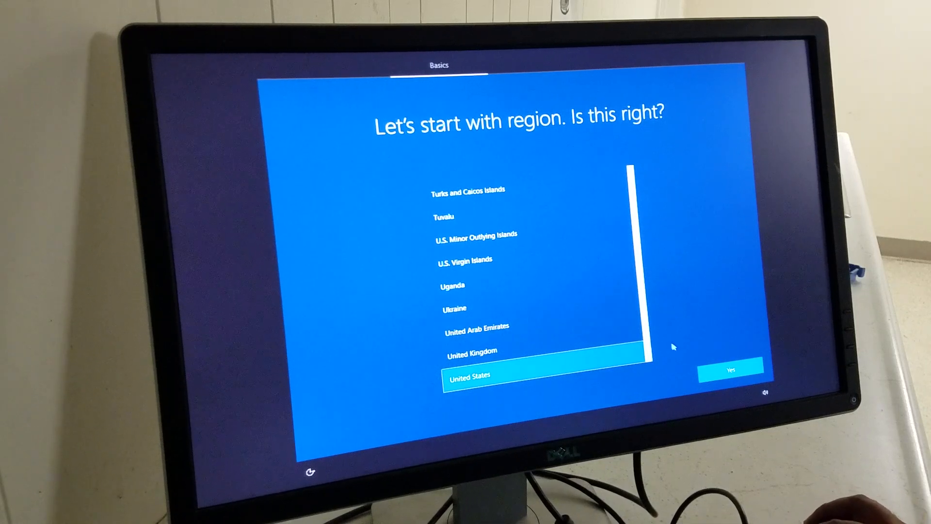
Confirm United States region and US keyboard, skipping a second layout.
{"action": "left_click", "coordinate": [731, 370]}
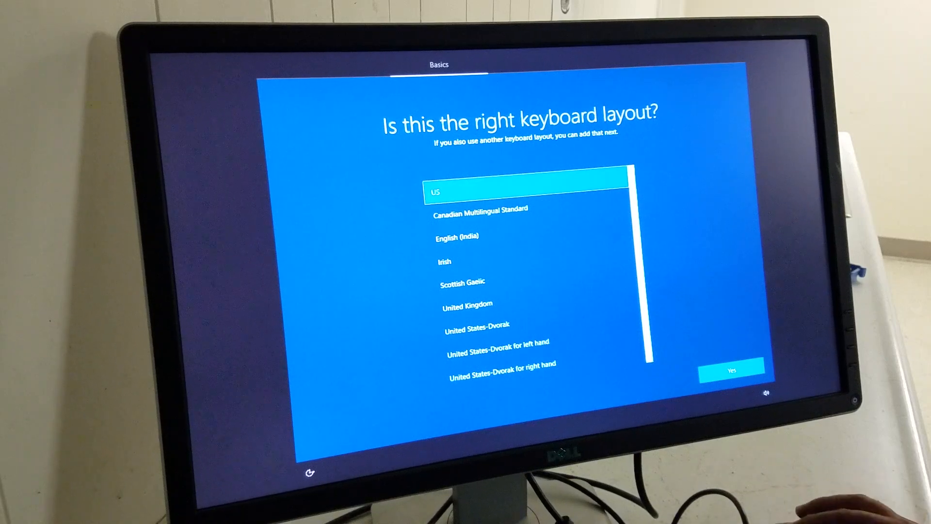
{"action": "left_click", "coordinate": [731, 370]}
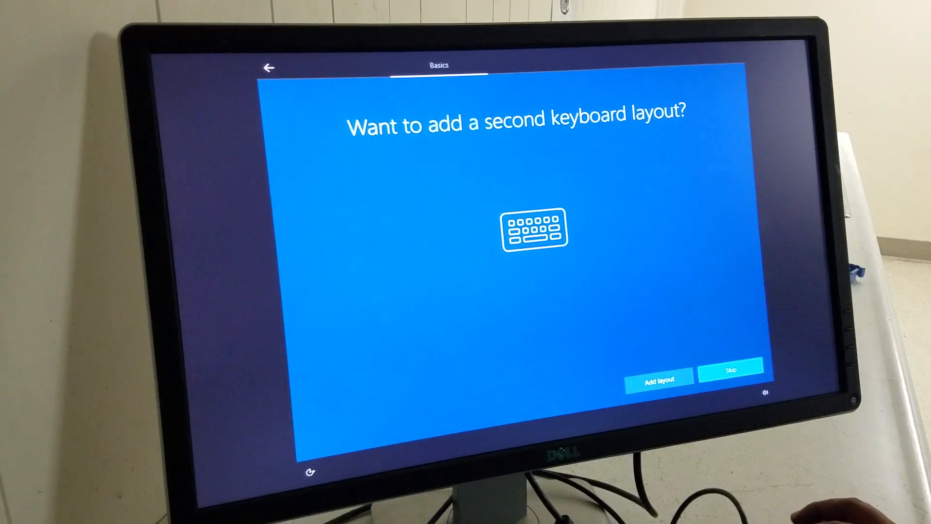
{"action": "mouse_move", "coordinate": [740, 230]}
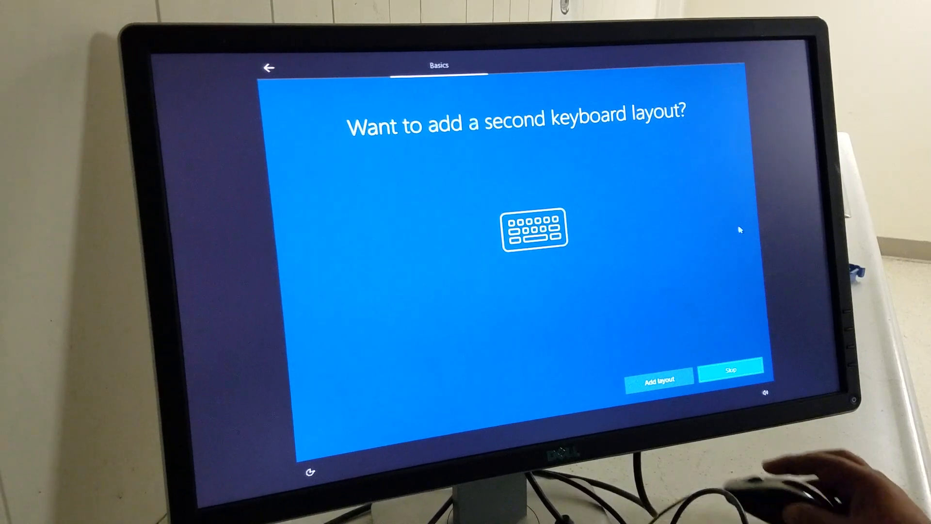
{"action": "mouse_move", "coordinate": [756, 353]}
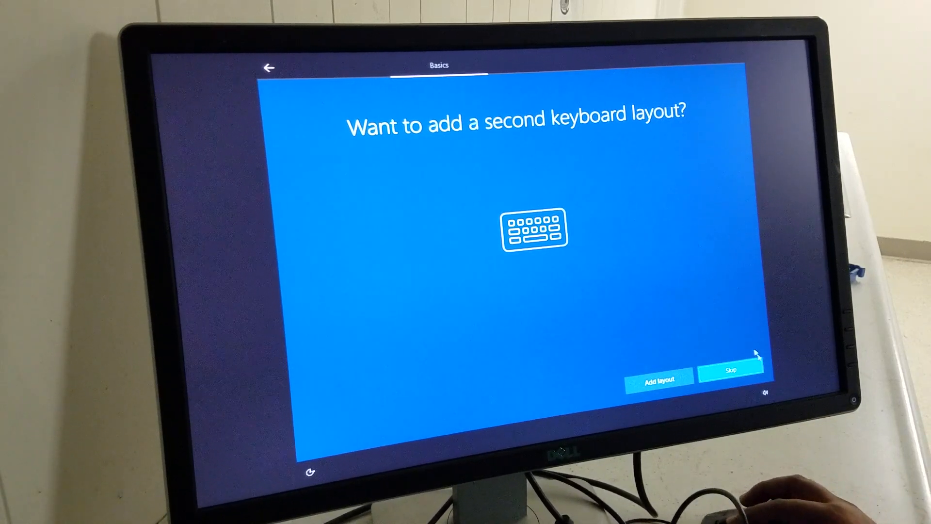
{"action": "left_click", "coordinate": [732, 371]}
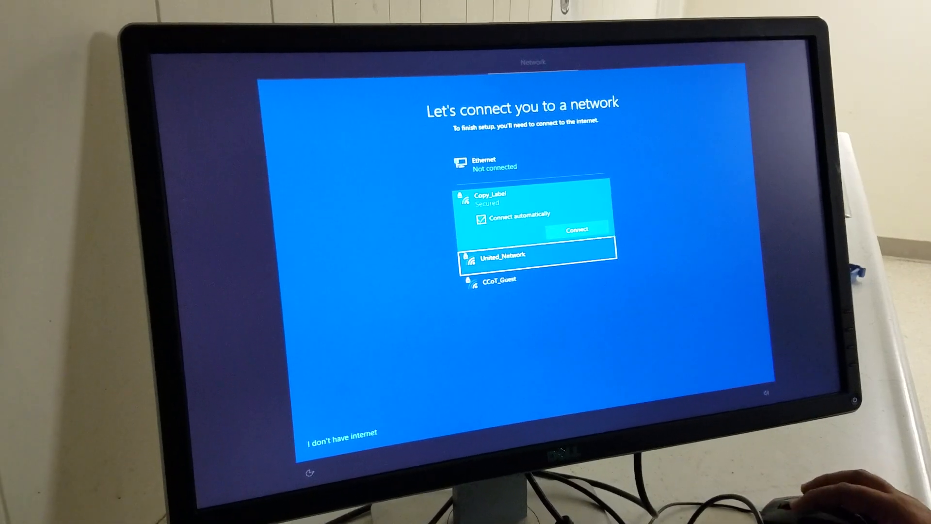
Connect to United_Network Wi-Fi using its security key, allow discoverability, and continue.
{"action": "left_click", "coordinate": [504, 256]}
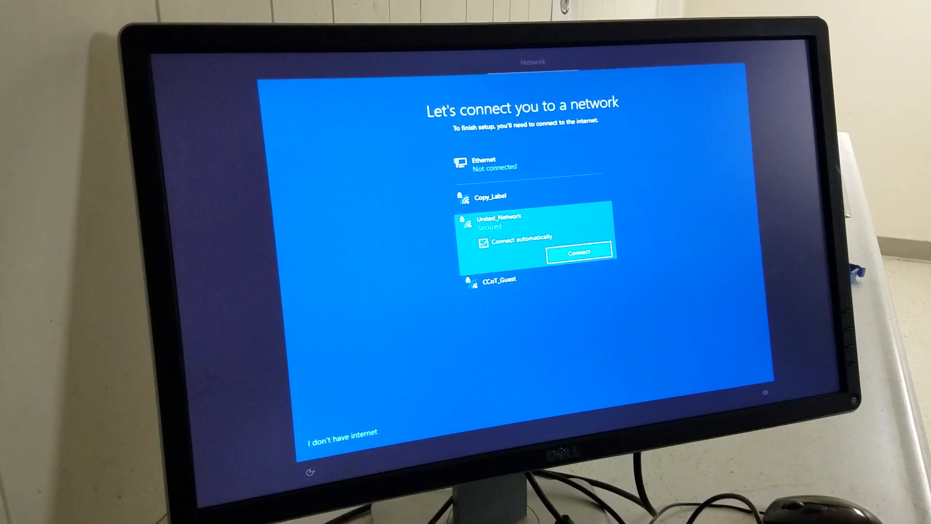
{"action": "left_click", "coordinate": [578, 253]}
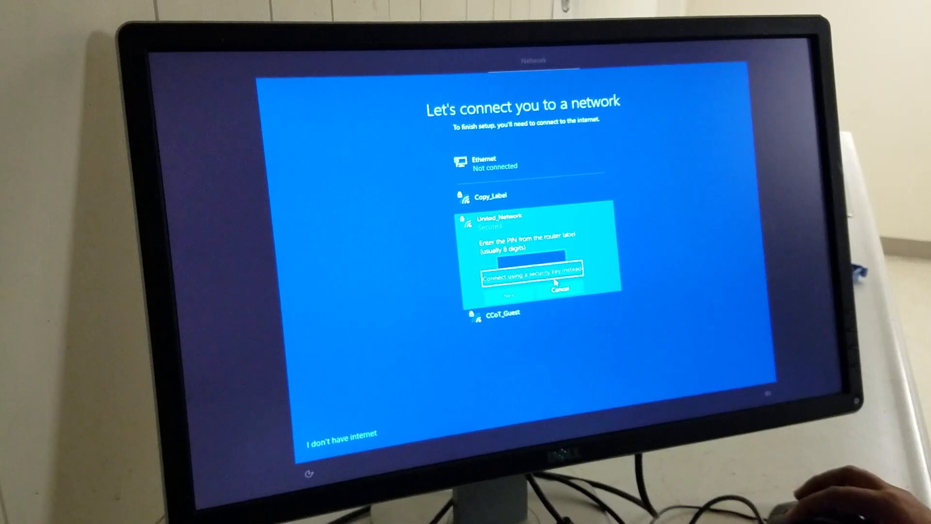
{"action": "left_click", "coordinate": [544, 277]}
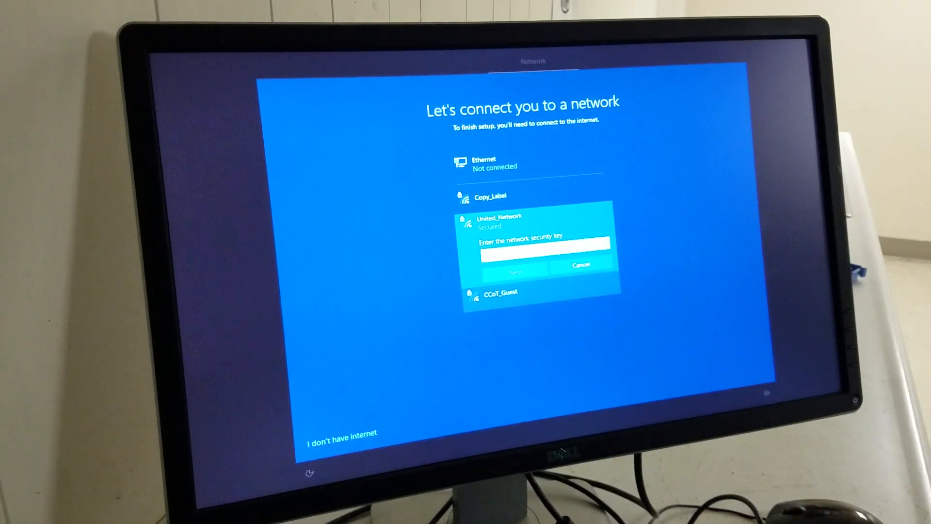
{"action": "type", "text": "password"}
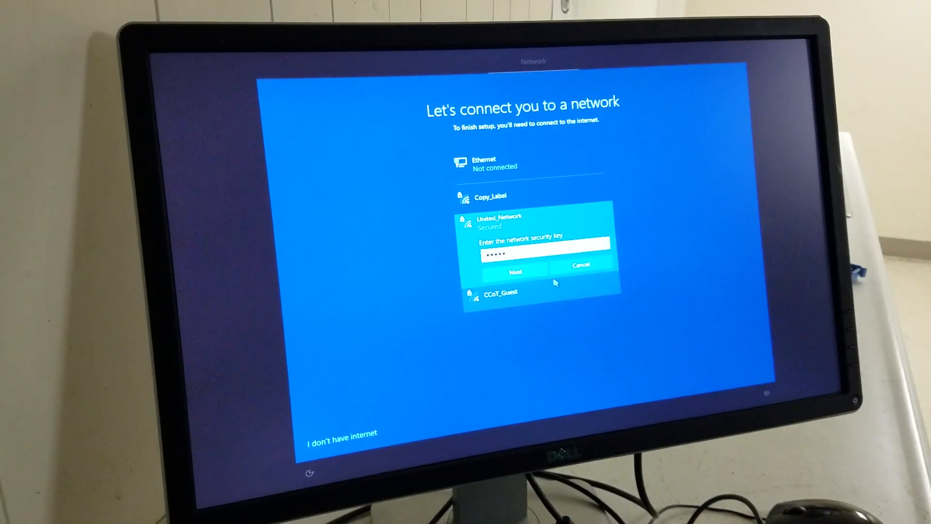
{"action": "left_click", "coordinate": [515, 272]}
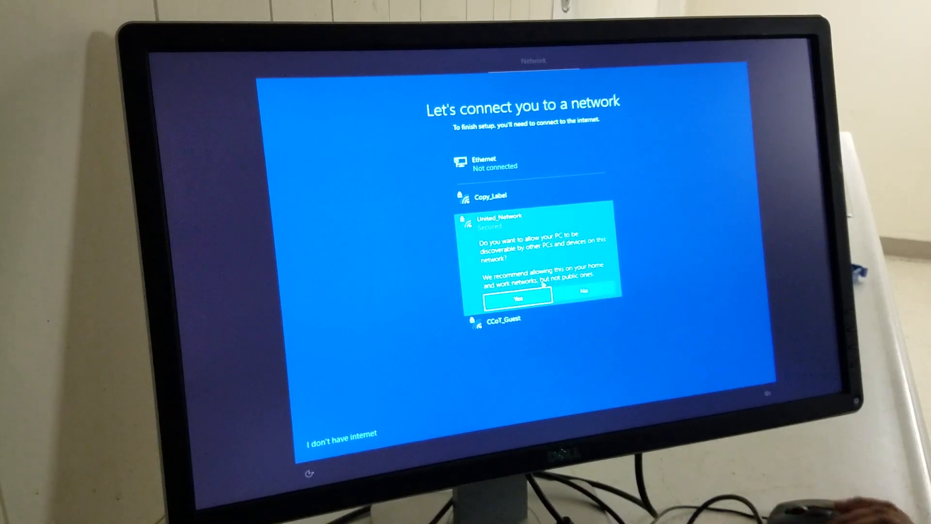
{"action": "left_click", "coordinate": [517, 299]}
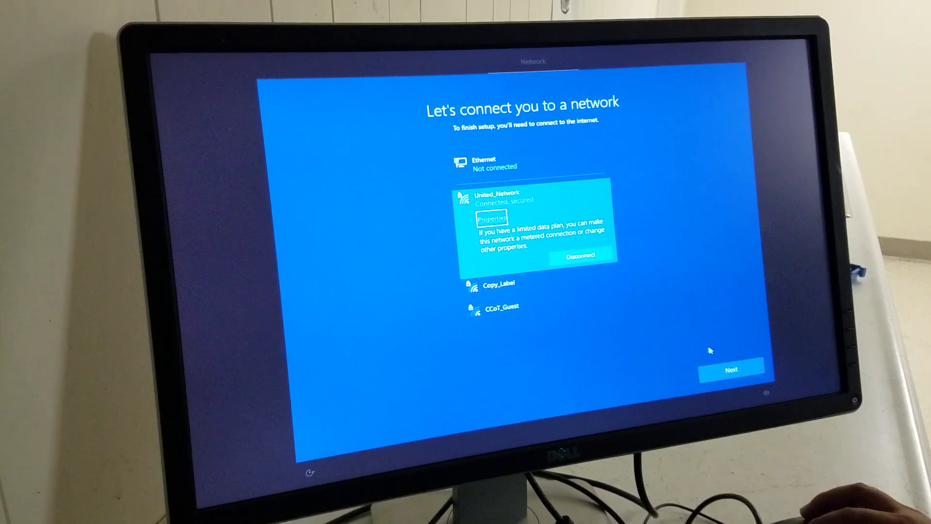
{"action": "left_click", "coordinate": [732, 369]}
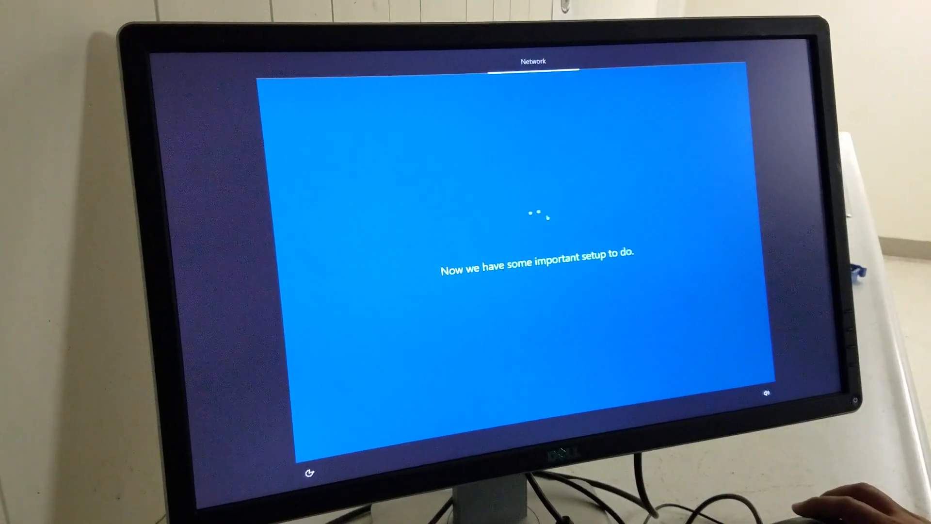
{"action": "mouse_move", "coordinate": [710, 350]}
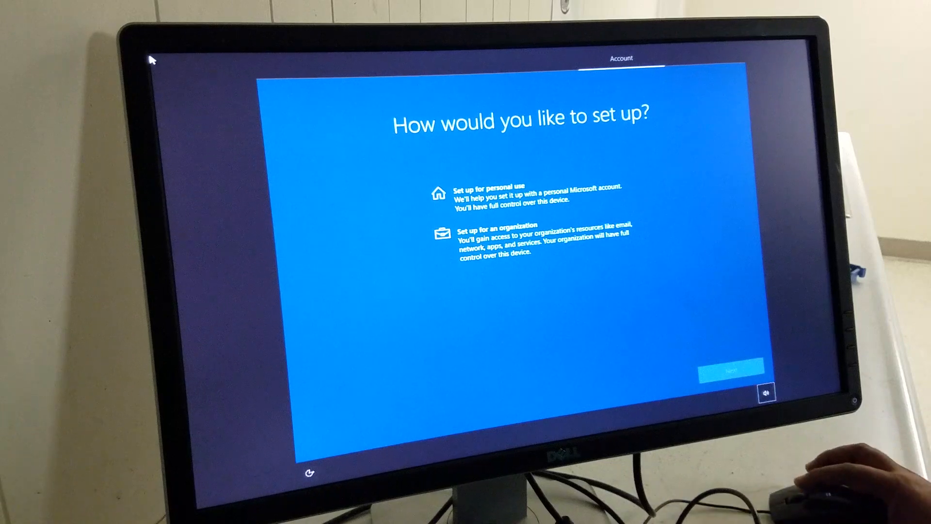
Choose 'Set up for personal use' and continue to the account step.
{"action": "left_click", "coordinate": [529, 193]}
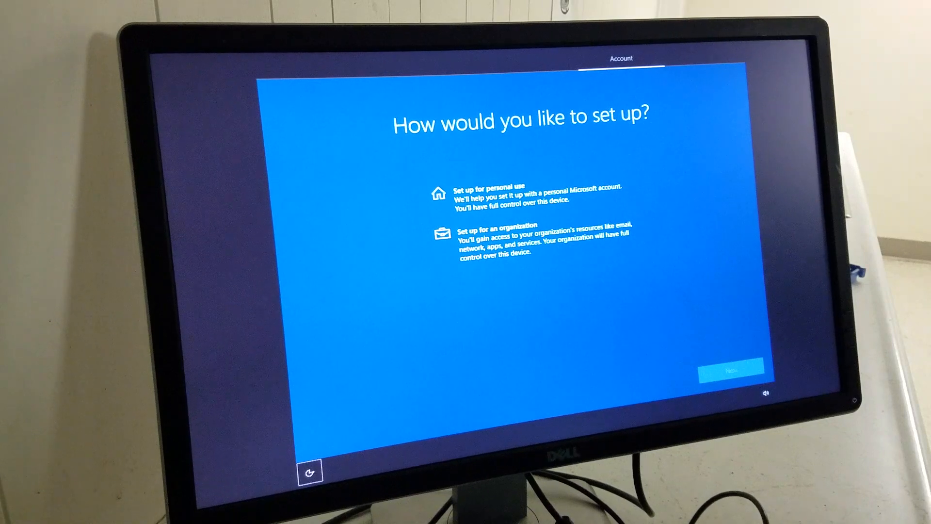
{"action": "left_click", "coordinate": [528, 194]}
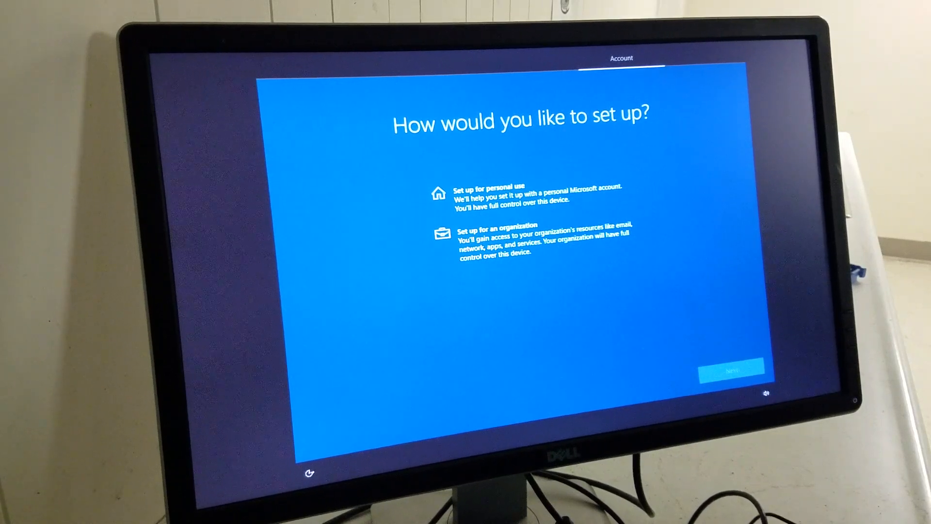
{"action": "left_click", "coordinate": [535, 194]}
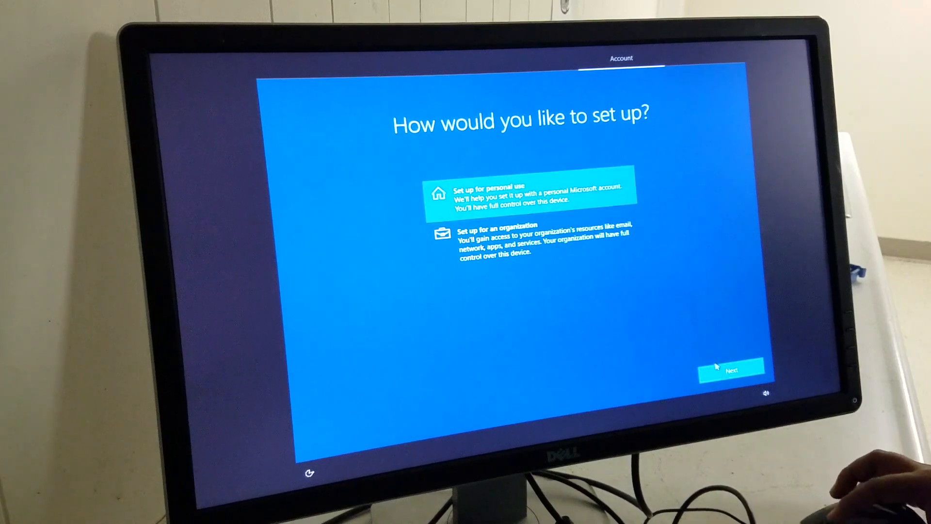
{"action": "left_click", "coordinate": [731, 369]}
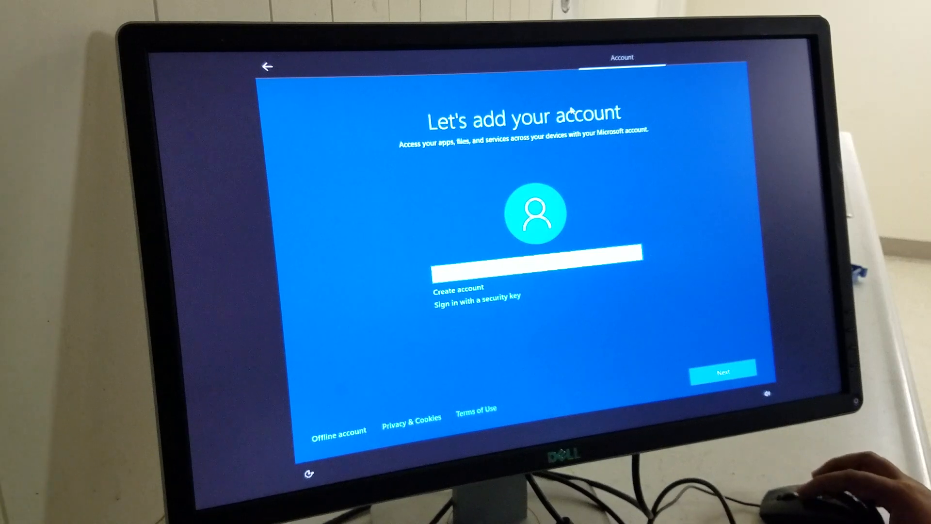
{"action": "mouse_move", "coordinate": [545, 151]}
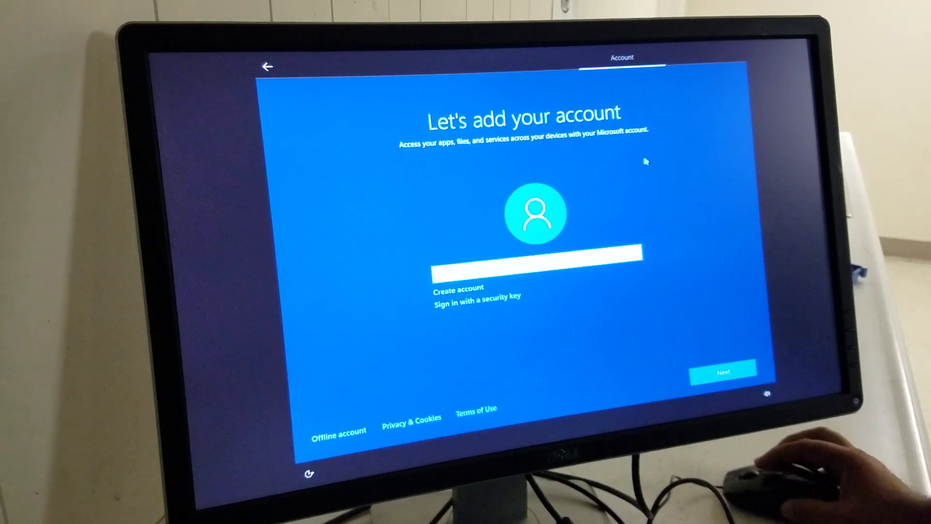
{"action": "mouse_move", "coordinate": [307, 361]}
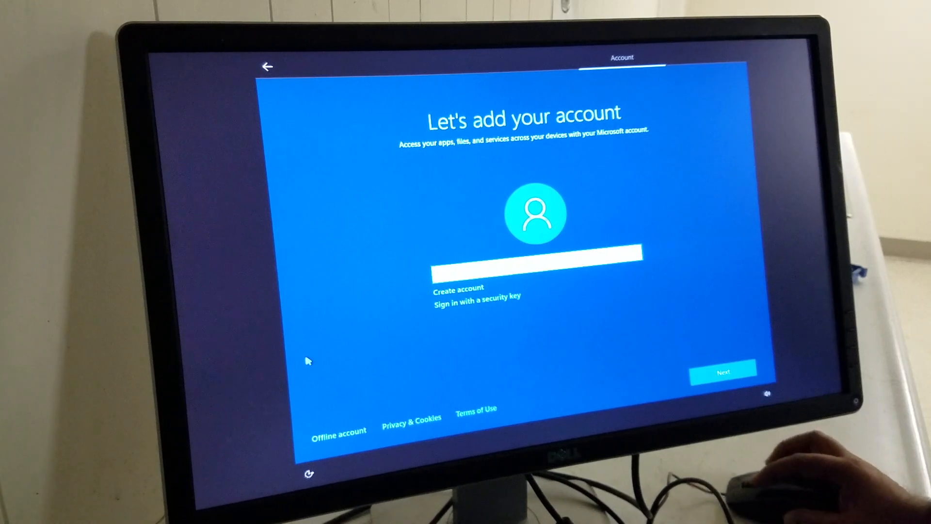
{"action": "mouse_move", "coordinate": [339, 430]}
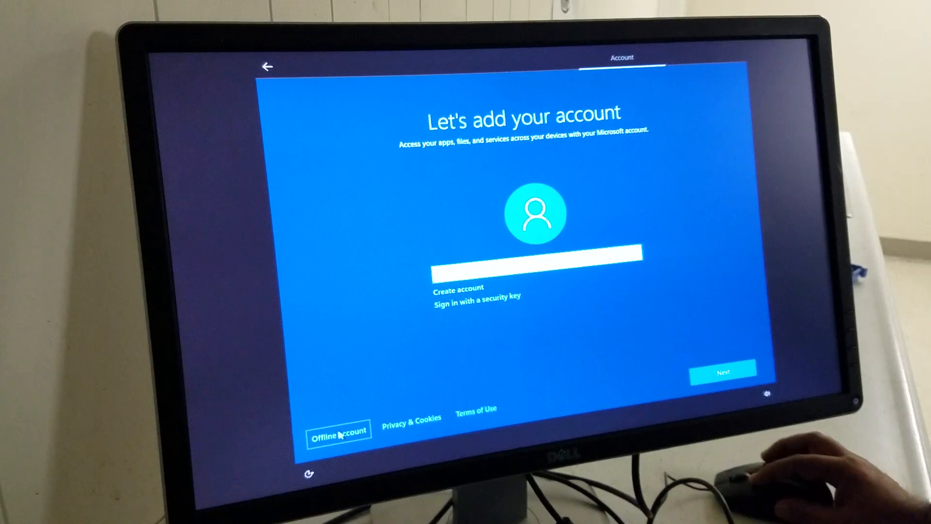
Pick Offline account and accept Limited experience instead of Microsoft sign-in.
{"action": "left_click", "coordinate": [339, 430]}
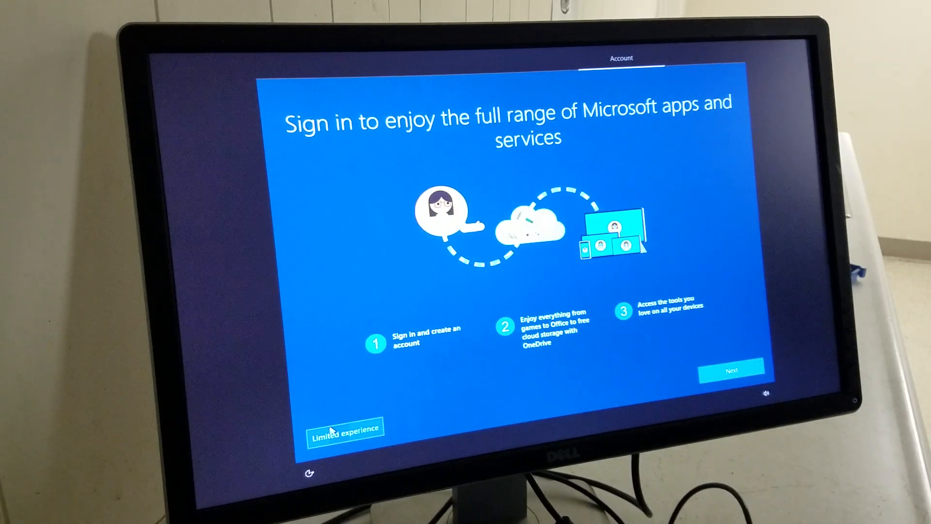
{"action": "left_click", "coordinate": [345, 431]}
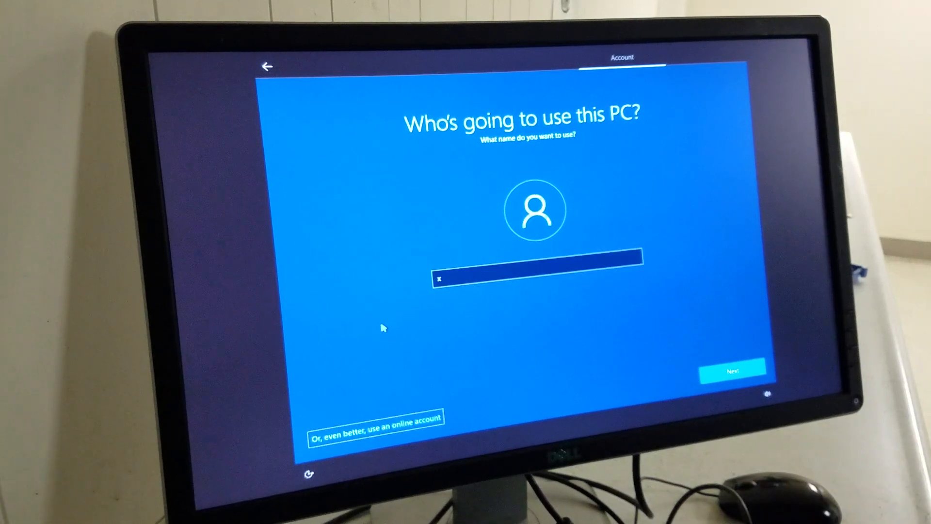
Confirm the local user name and password, reaching the privacy settings page.
{"action": "left_click", "coordinate": [734, 370]}
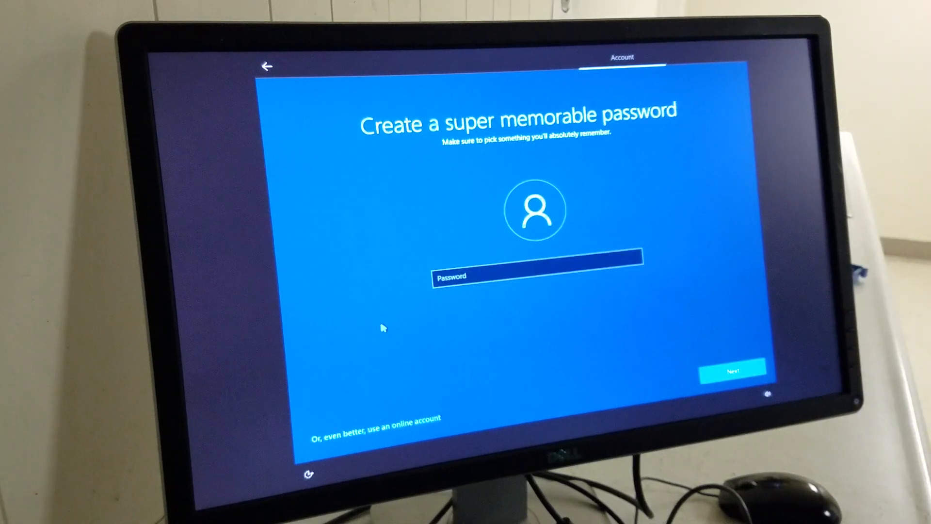
{"action": "left_click", "coordinate": [733, 370]}
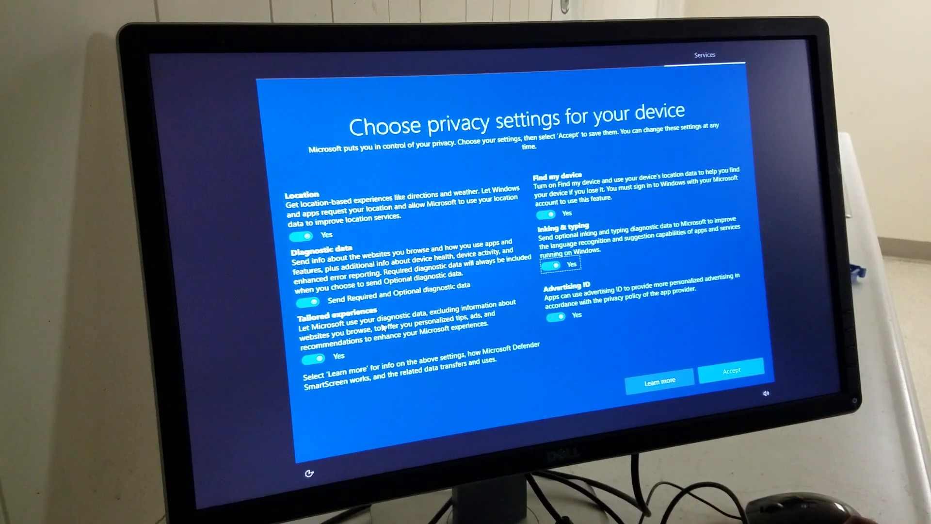
Accept the privacy settings and let setup finish to the Windows desktop.
{"action": "left_click", "coordinate": [732, 370]}
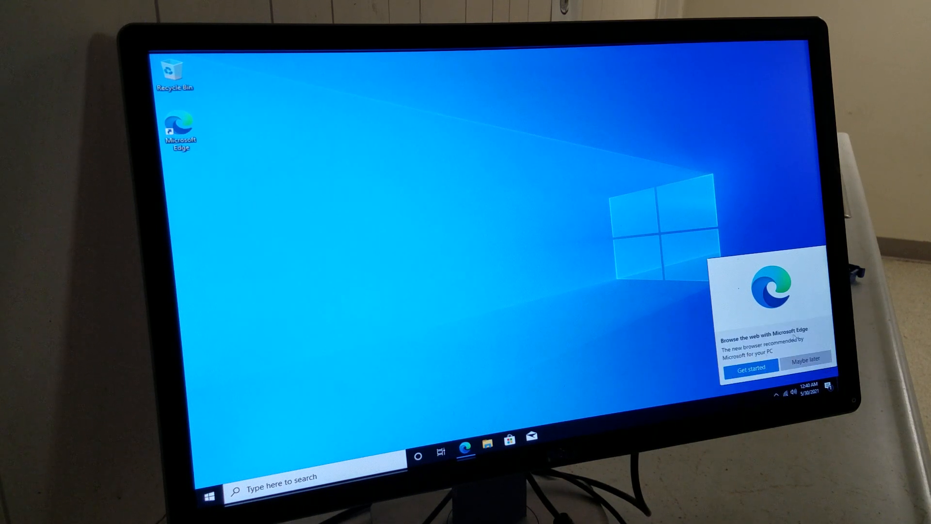
Dismiss the Edge suggestion, review the About page (Windows 10 Pro 20H2, 4 GB RAM), then close Settings.
{"action": "left_click", "coordinate": [806, 358]}
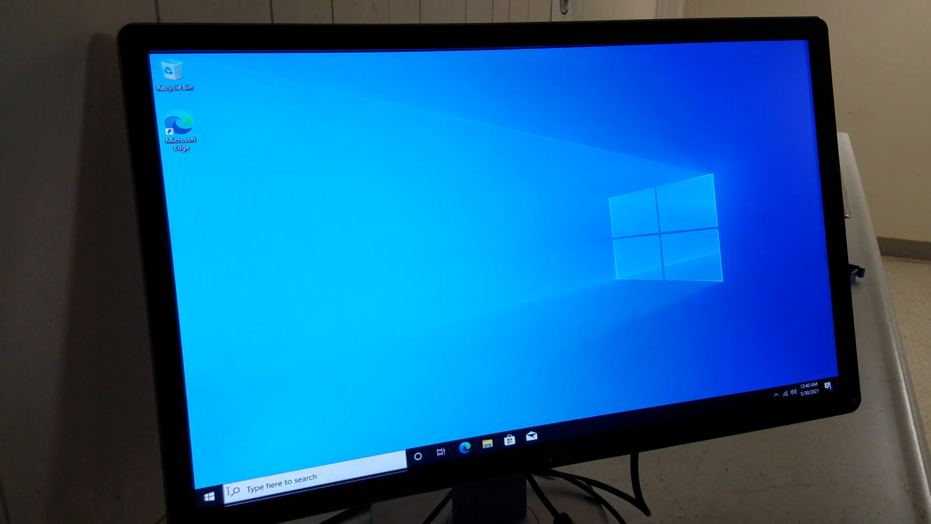
{"action": "right_click", "coordinate": [205, 510]}
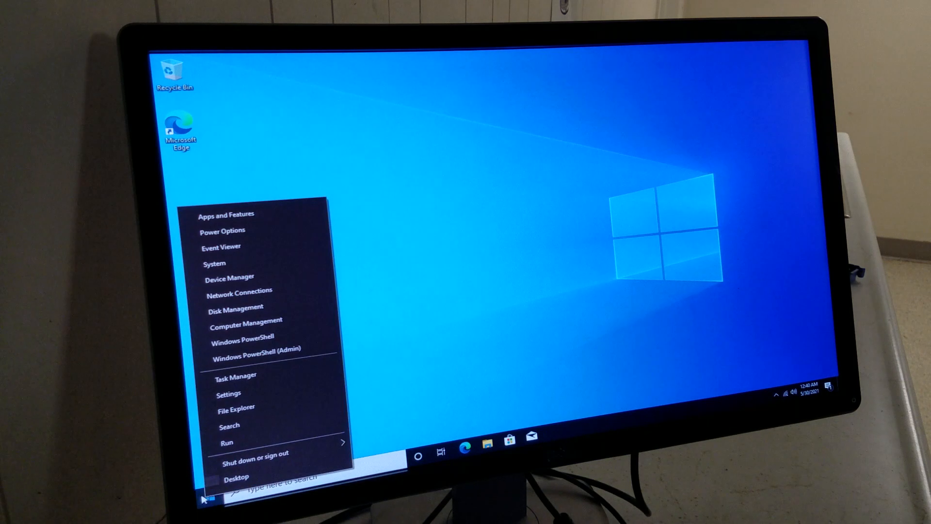
{"action": "left_click", "coordinate": [229, 393]}
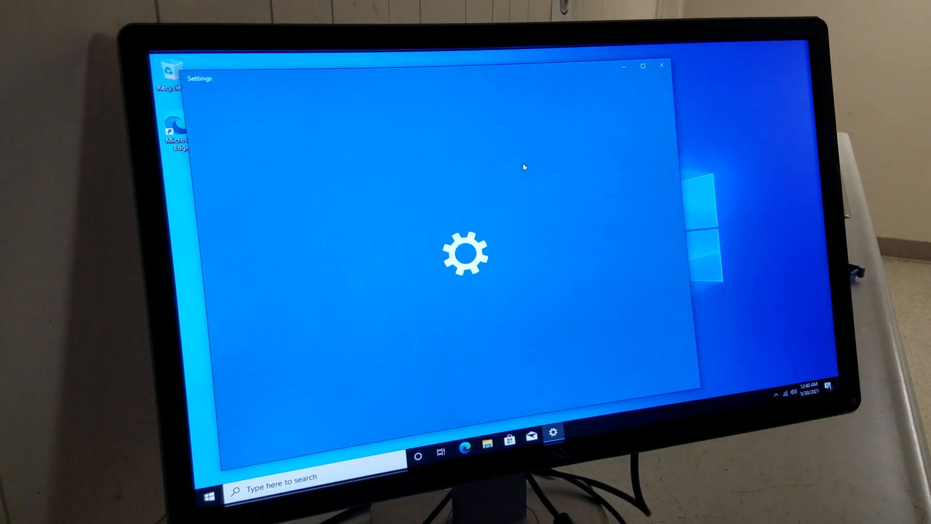
{"action": "mouse_move", "coordinate": [336, 205]}
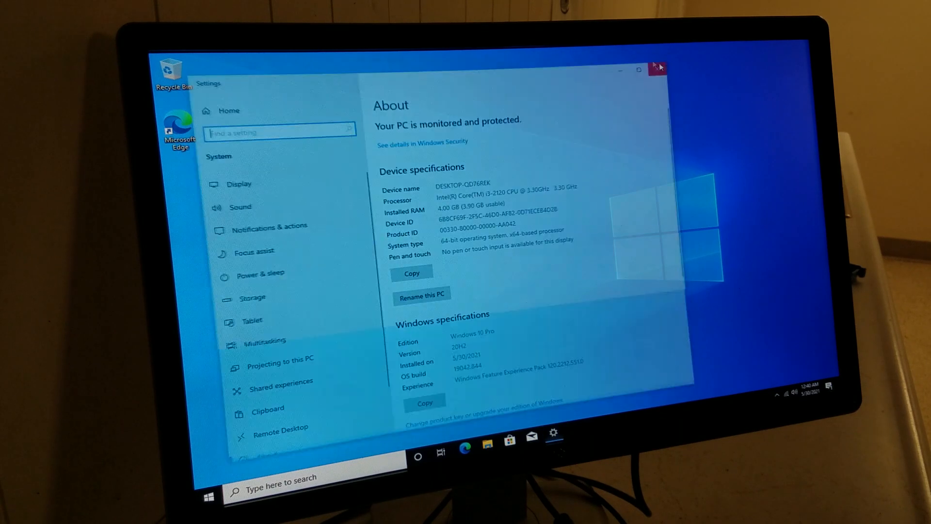
{"action": "left_click", "coordinate": [658, 67]}
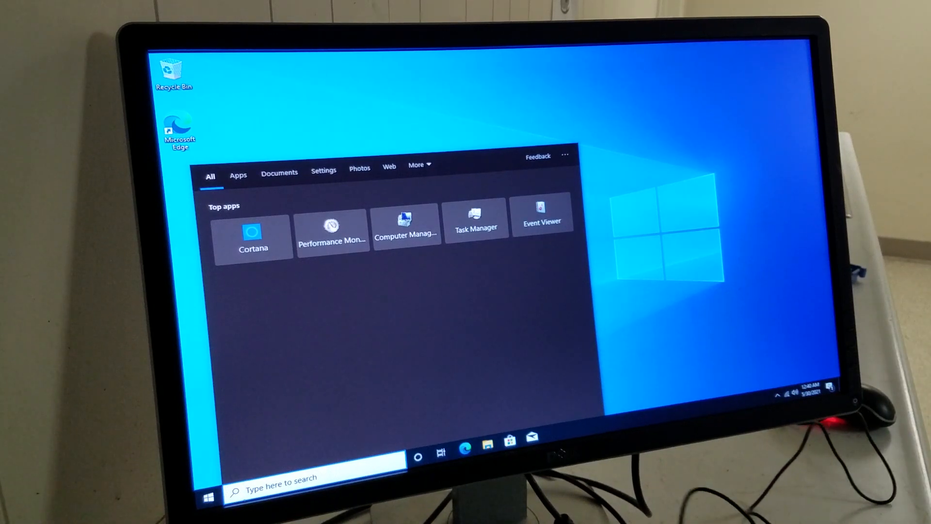
Search 'upd' to reach Windows Update and start a check for new updates.
{"action": "type", "text": "upd"}
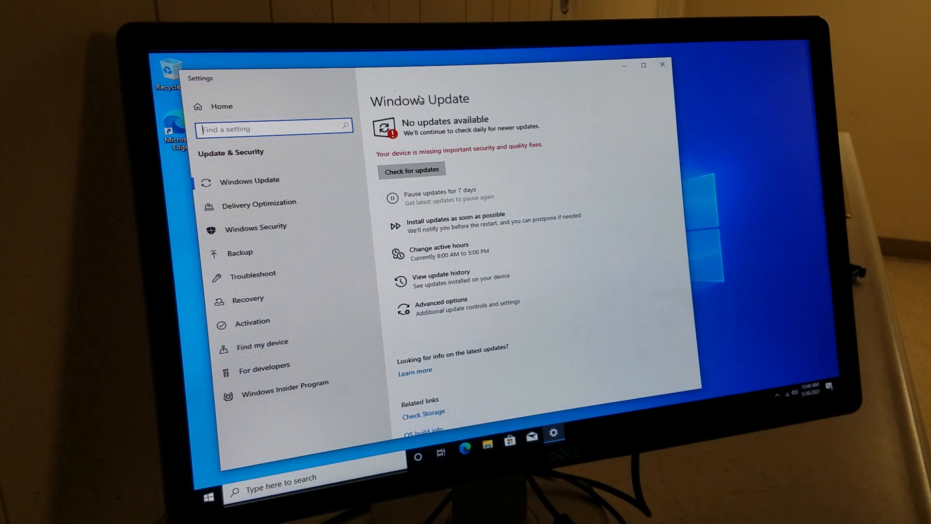
{"action": "left_click", "coordinate": [410, 170]}
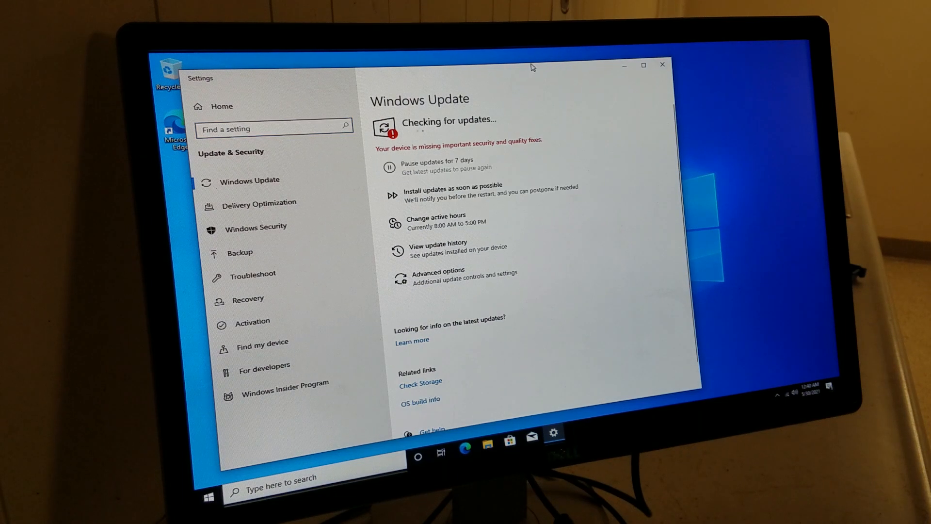